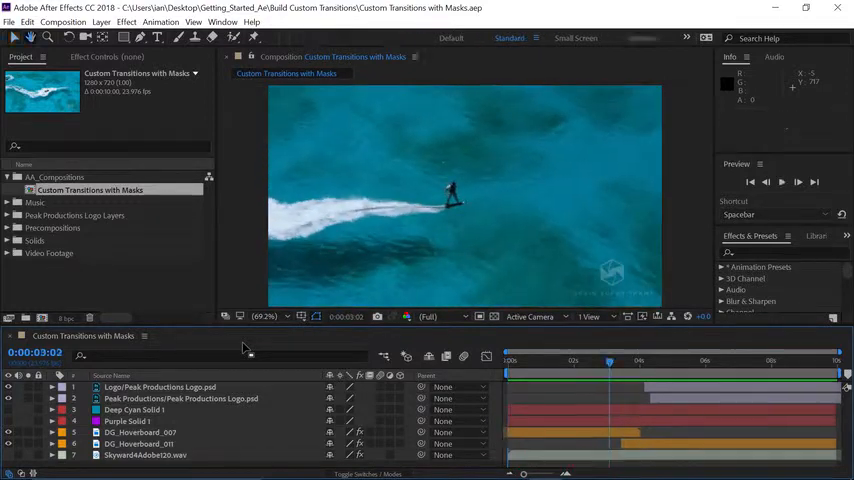
Step: Make the Purple Solid 1 layer visible so it fills the frame over the footage
left_click(608, 362)
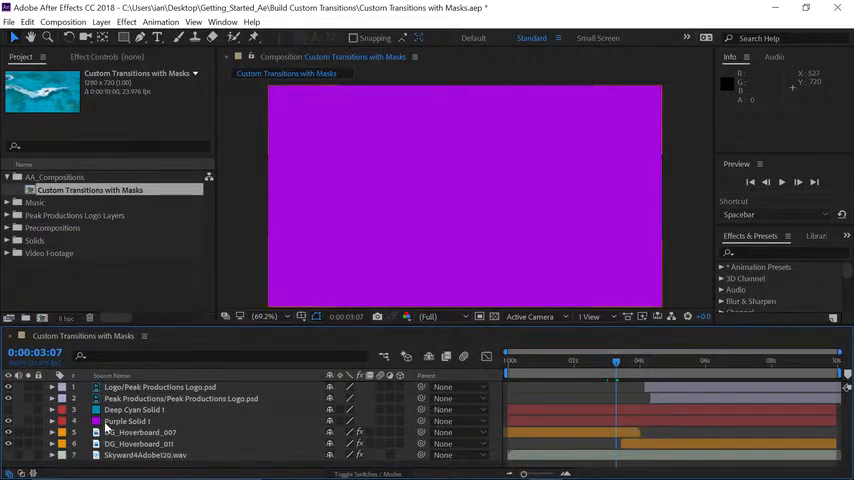
left_click(128, 420)
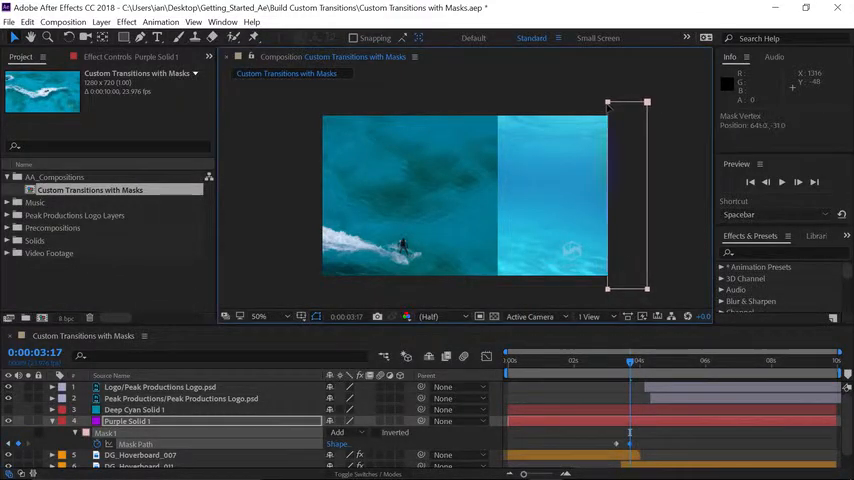
Step: Drag a corner of the rectangle mask to turn it into an angled wedge
left_click_drag(644, 200, 544, 200)
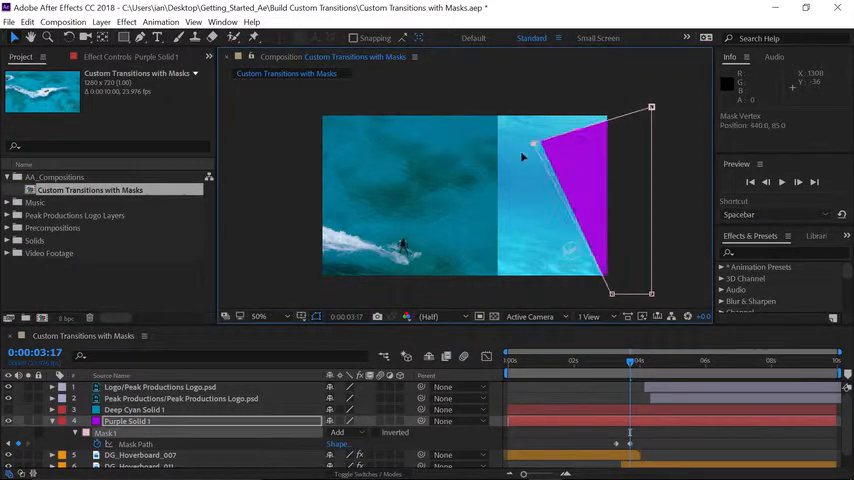
Step: Pull a mask vertex so one side of the rectangle becomes a slanted edge
left_click_drag(536, 150, 500, 196)
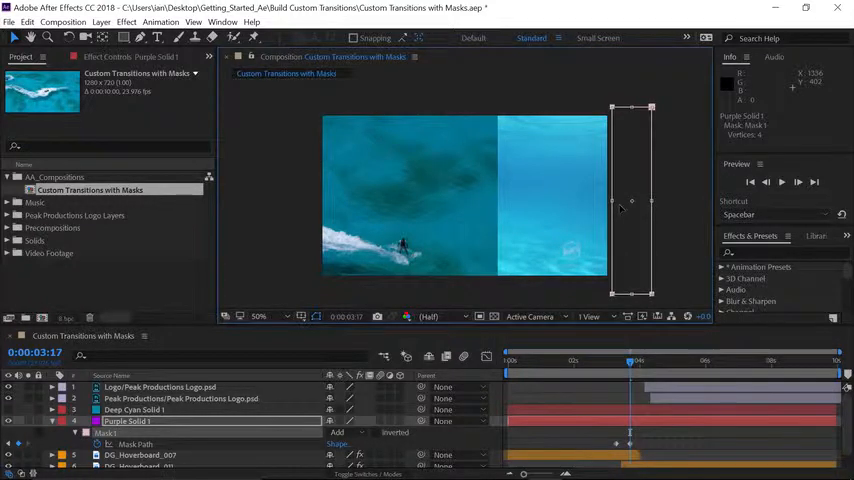
mouse_move(634, 212)
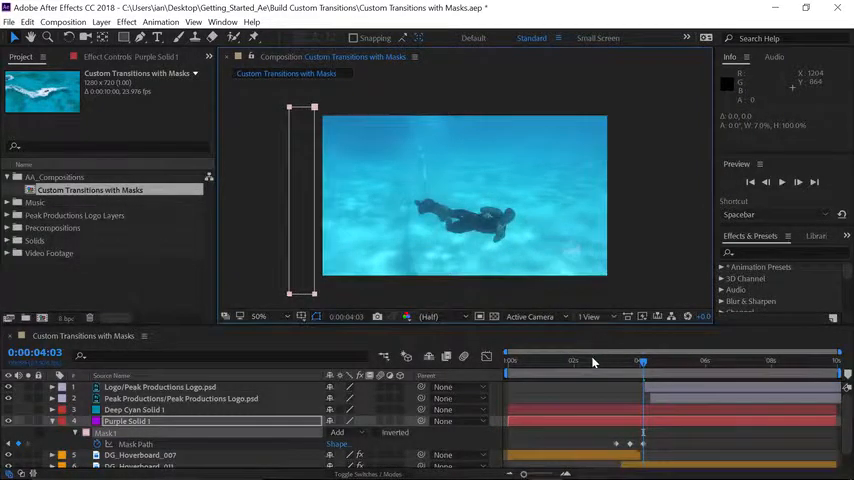
Step: Move the current-time indicator back to 0:00:00:00
left_click(508, 360)
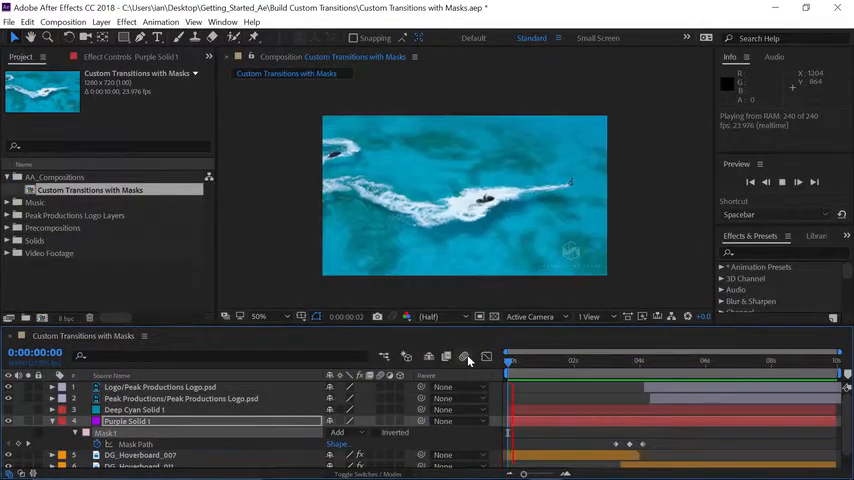
left_click(548, 360)
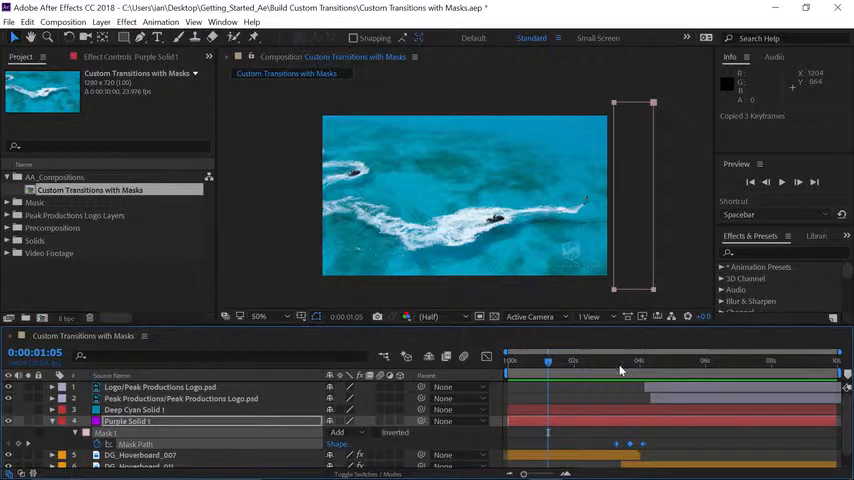
left_click(612, 360)
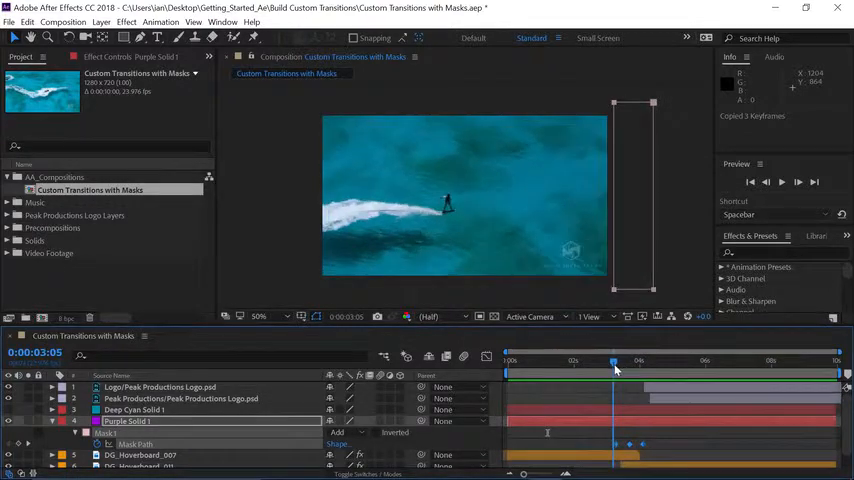